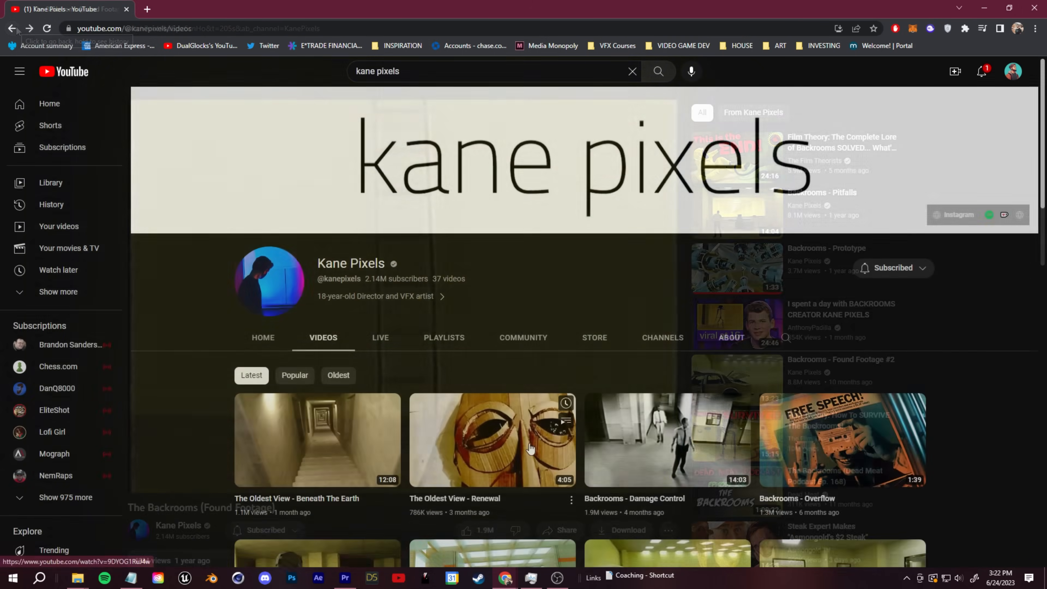
- Scroll down through the YouTube results toward the Backrooms filmmaker's channel
scroll(down, 3)
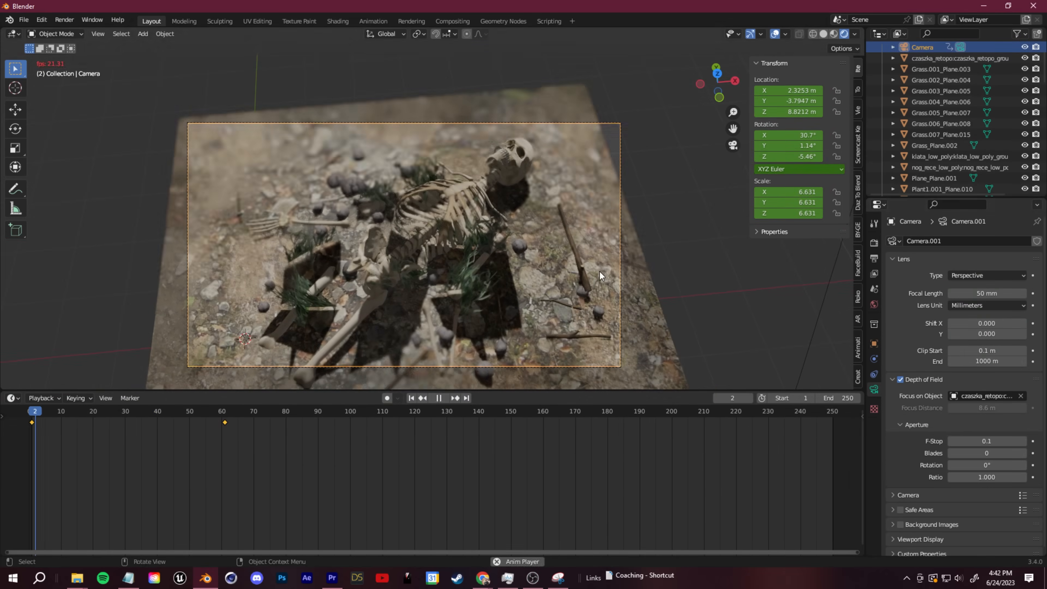
click(307, 578)
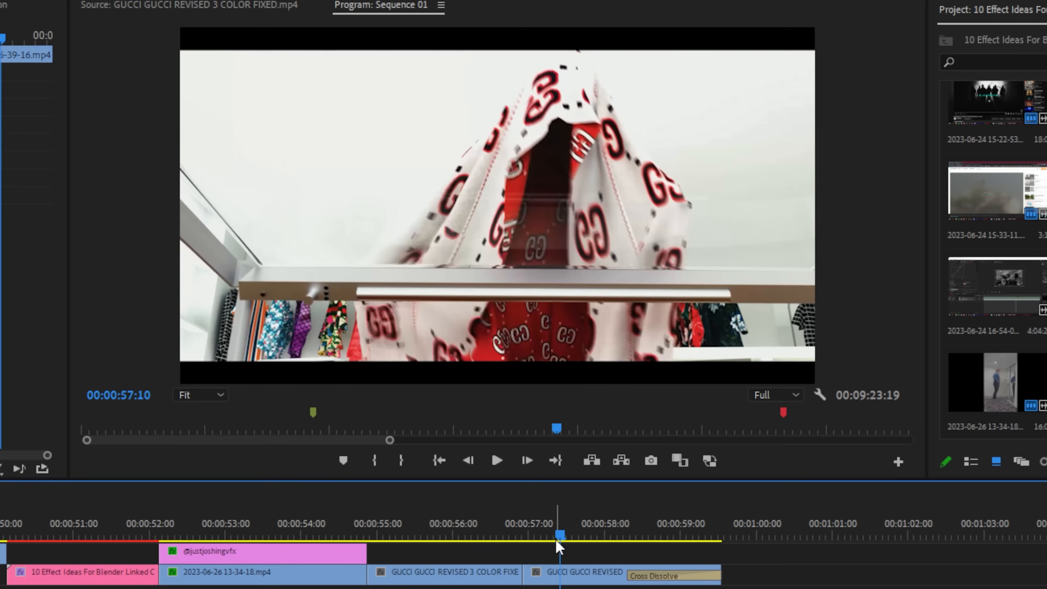
drag(559, 535, 522, 535)
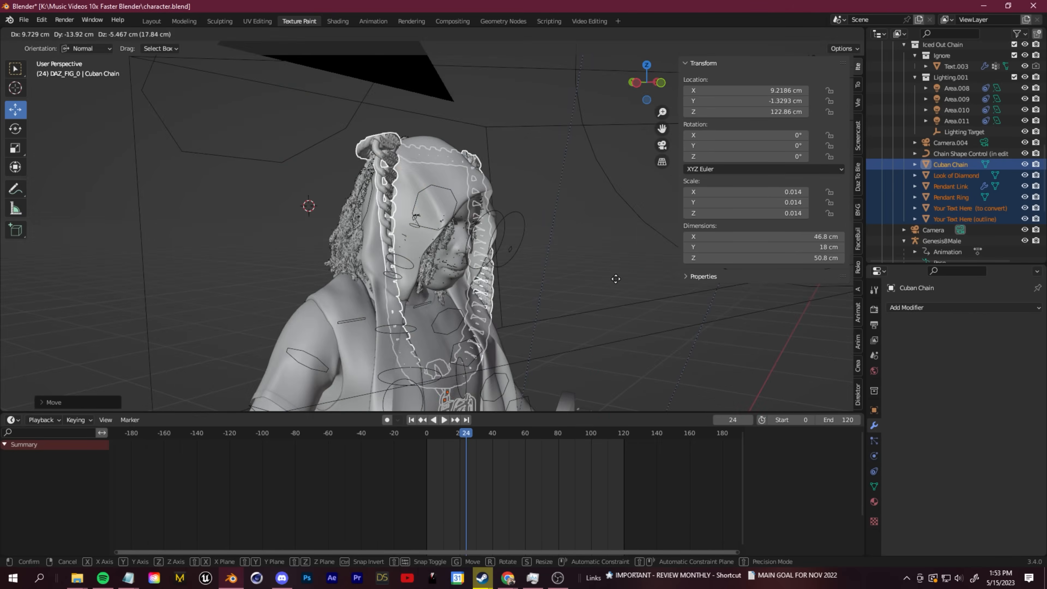
- Select Look of Diamond and show its Diamond.001 material in the Shader Editor
click(809, 34)
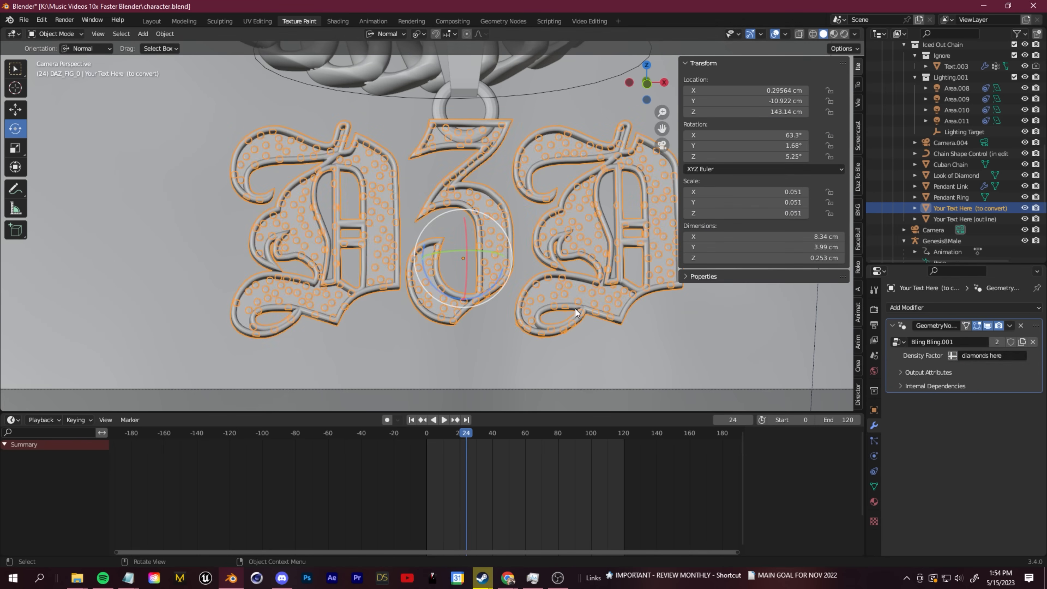
click(958, 175)
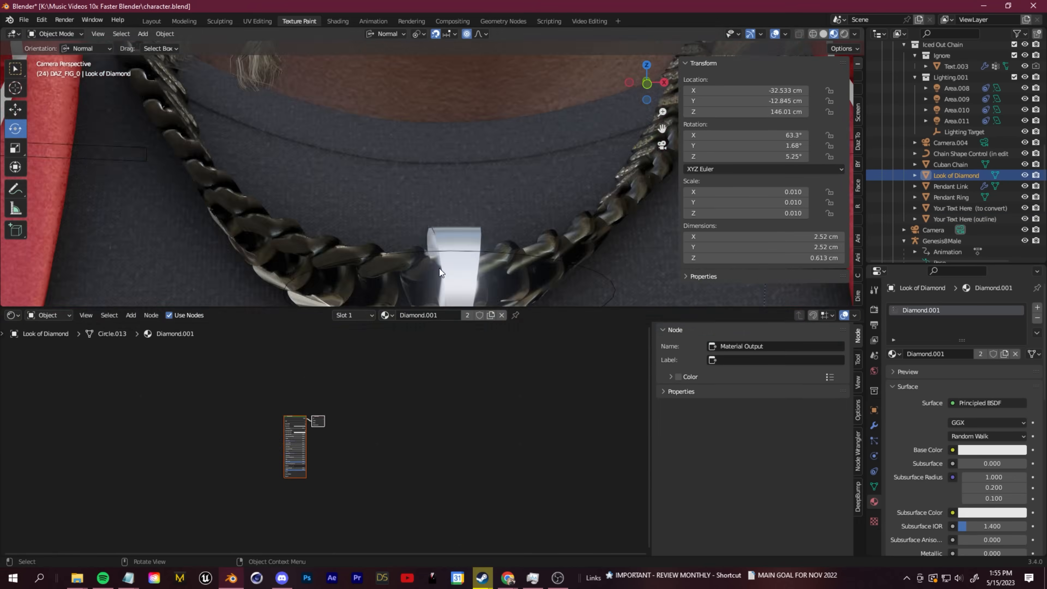
click(152, 21)
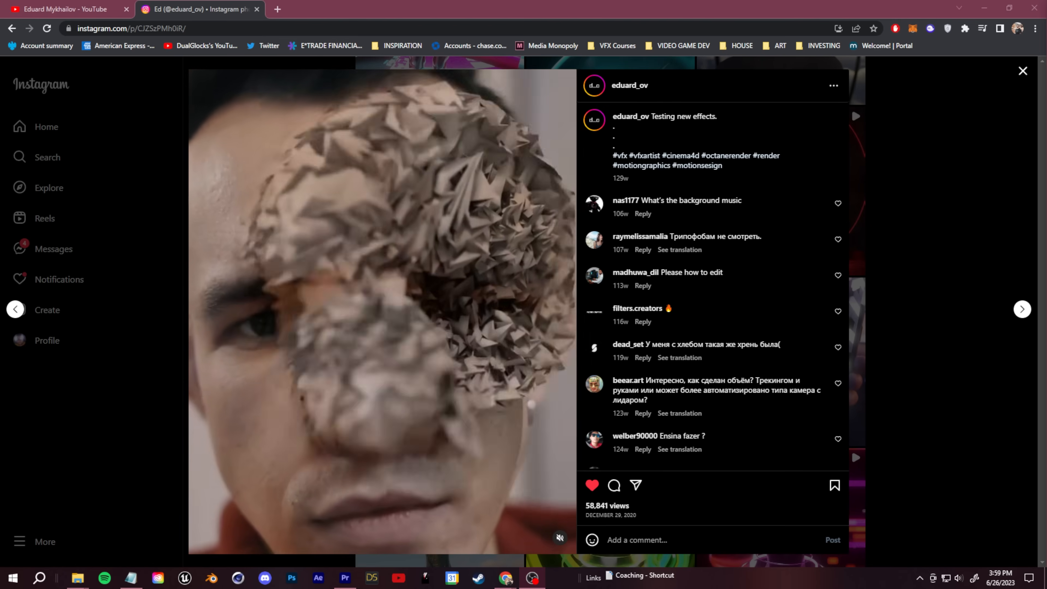
- Switch to the browser tab with the Instagram shattering-face post
click(67, 9)
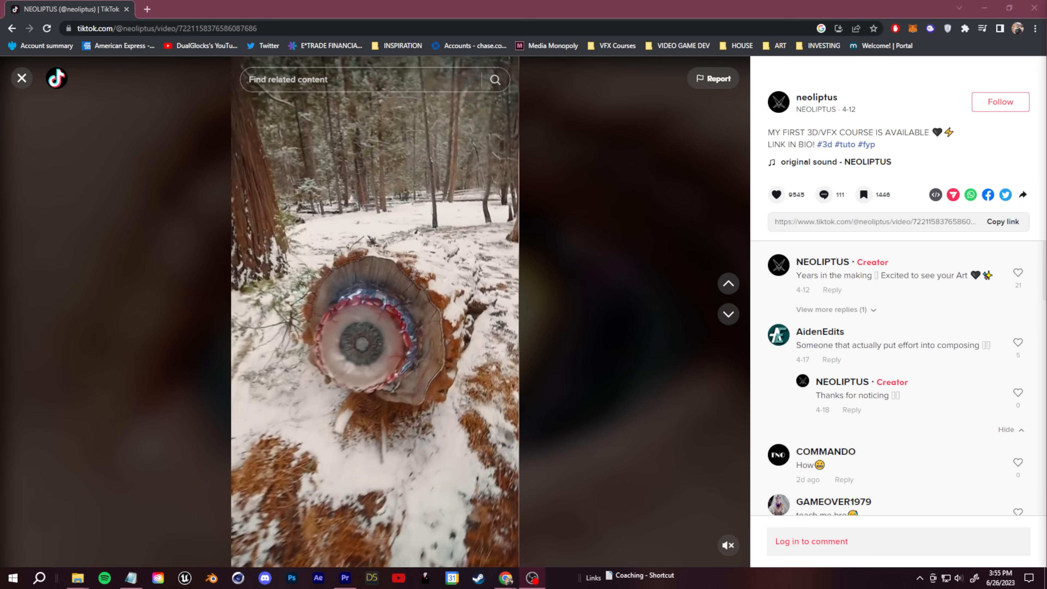
click(199, 9)
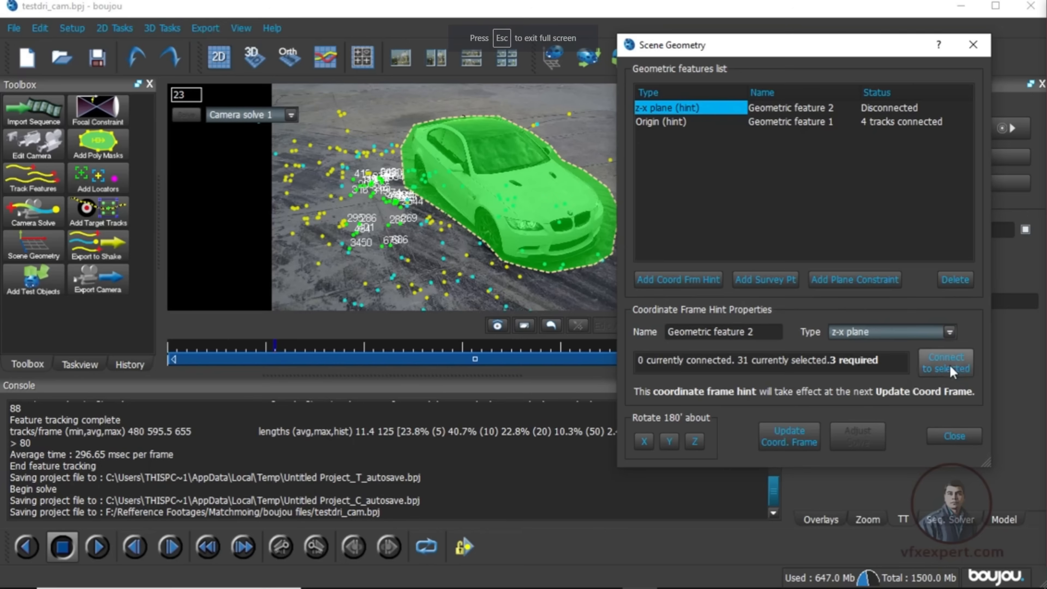
- Add a z-x plane Coord Frm Hint in Scene Geometry for the car shot's solve
click(945, 363)
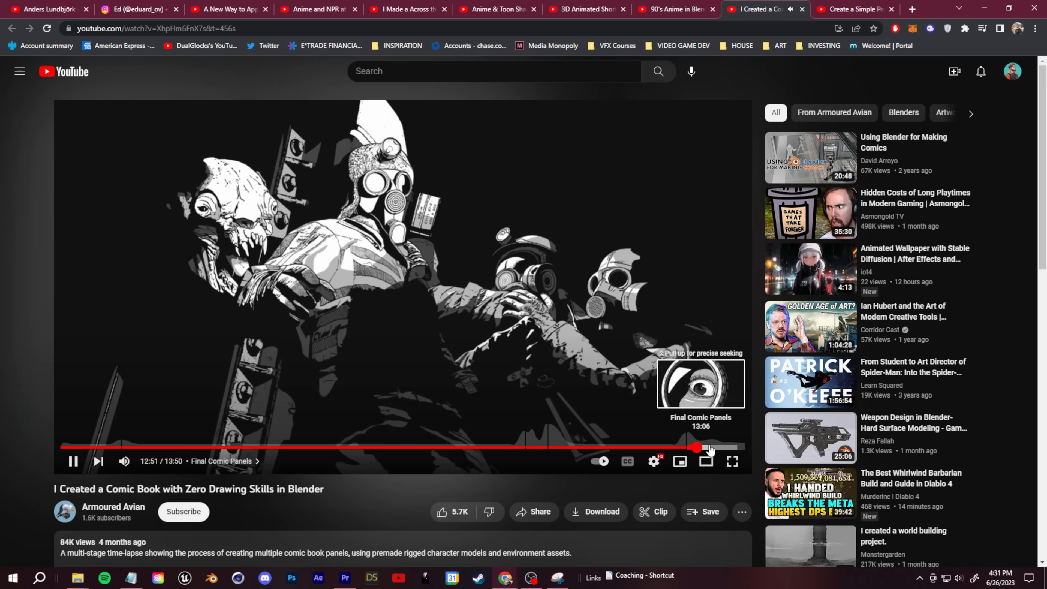
click(45, 9)
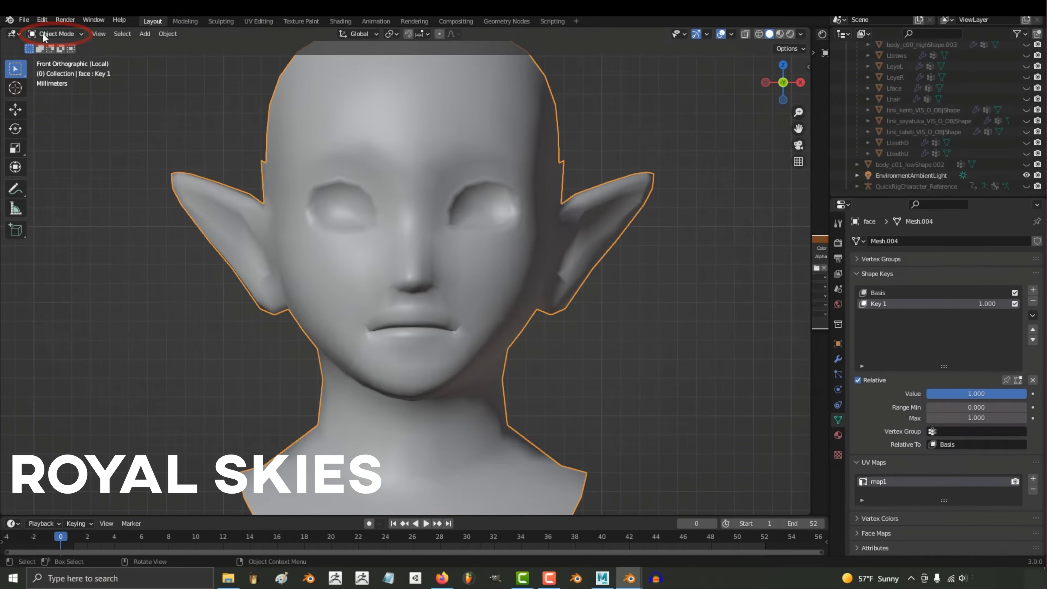
click(57, 33)
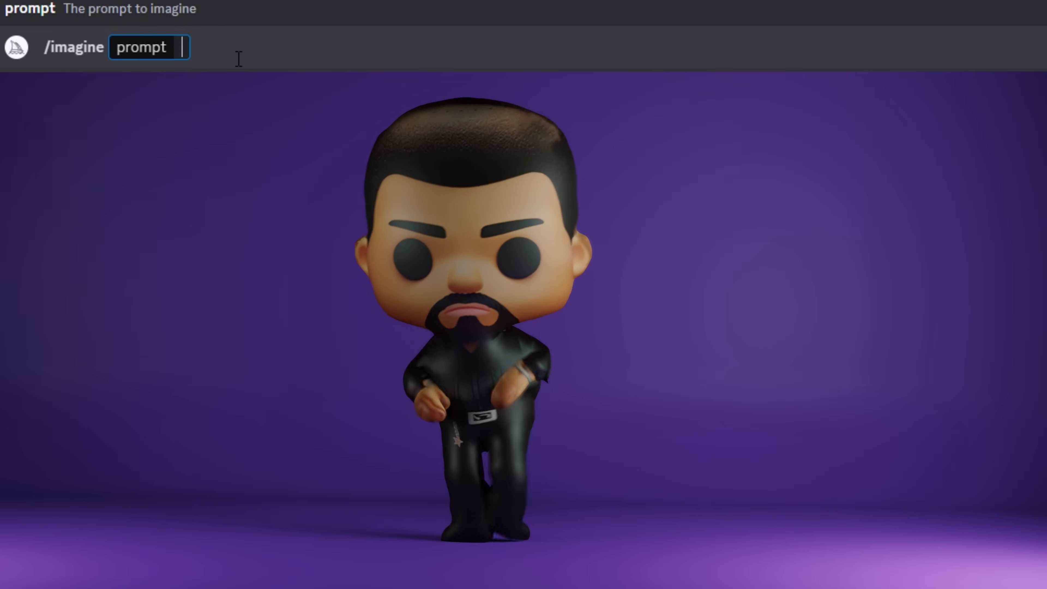
- Search 'drake vinyl toy', then dissolve the selected edges of the house mesh
text(drake vinyl toy t)
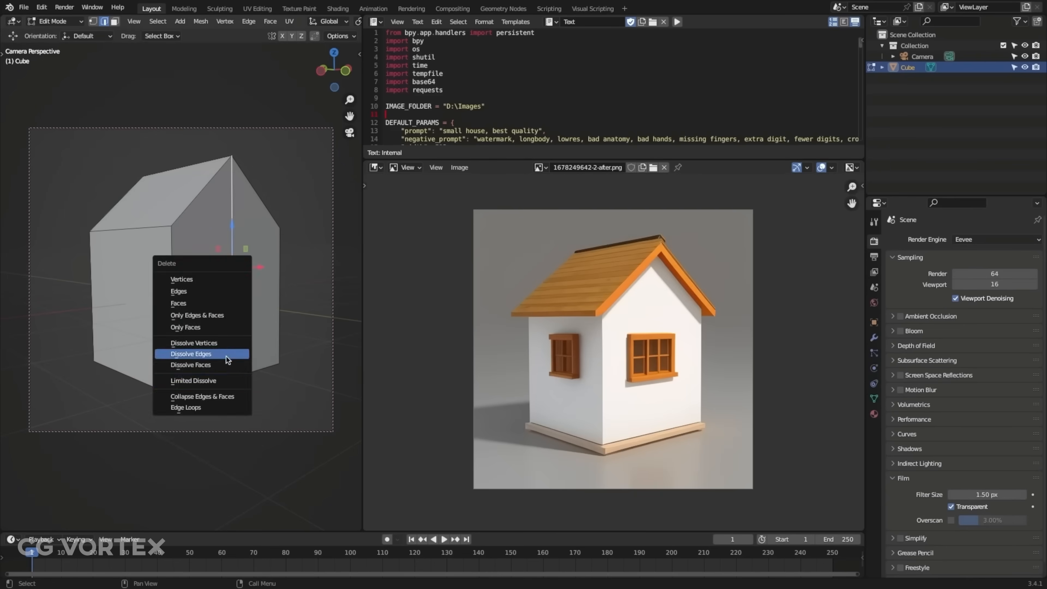
click(191, 354)
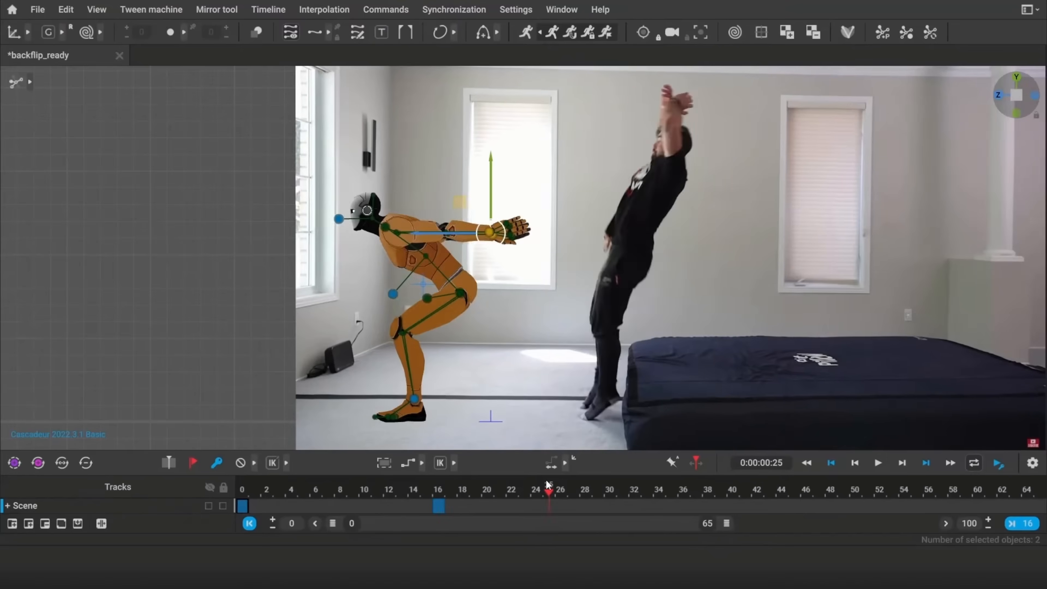
- Scrub the backflip_ready timeline to around frame 25 against the video reference
click(660, 494)
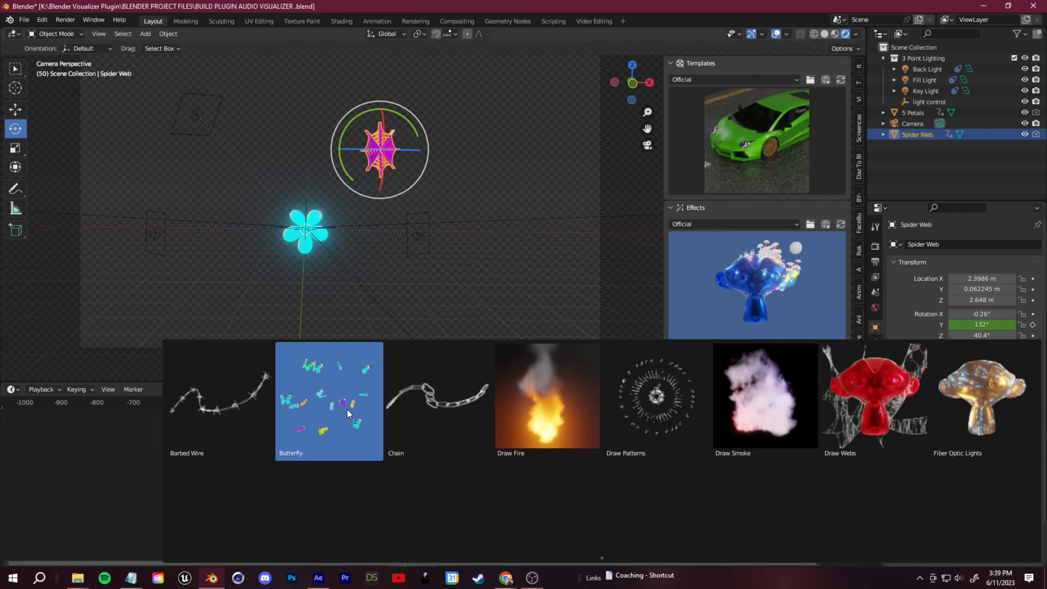
- Pick the Butterfly effect, then play the sphere-shattering rigid body simulation
click(438, 396)
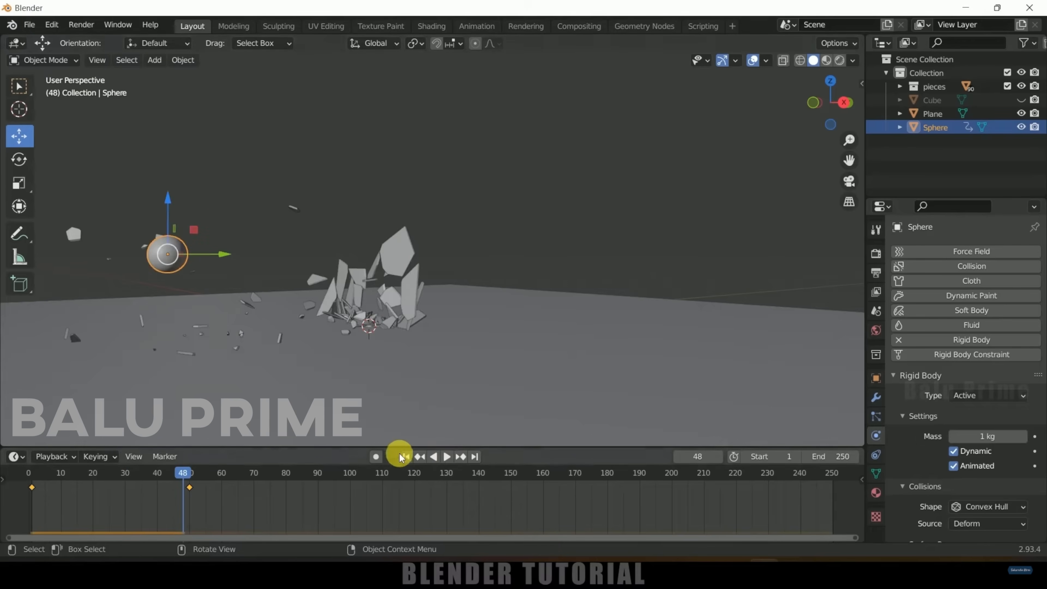
click(406, 456)
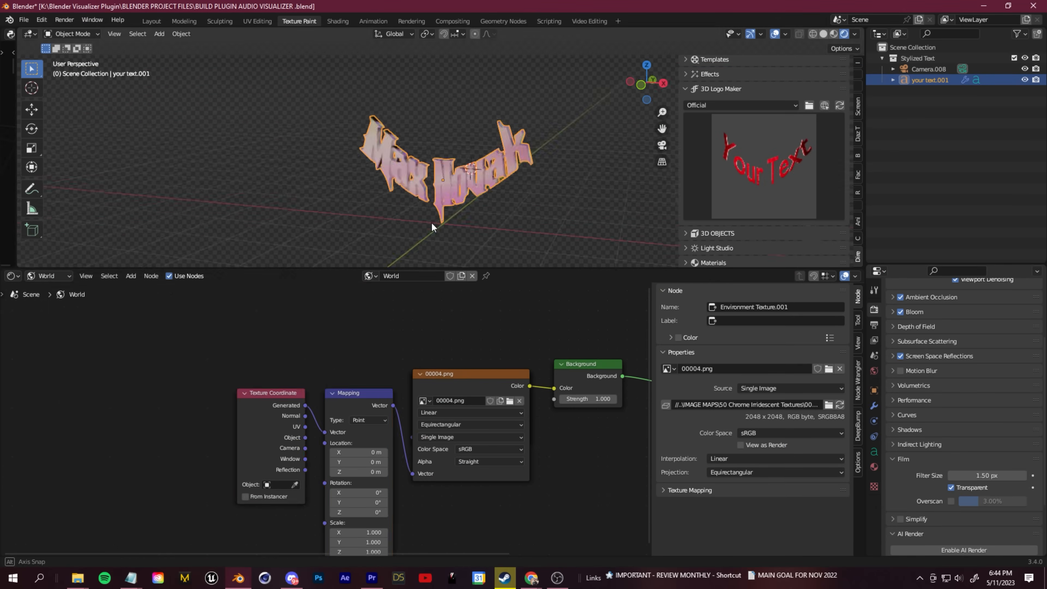
- Add a Solidify modifier to Curve.009, the flat DRAGON logo curve
click(207, 577)
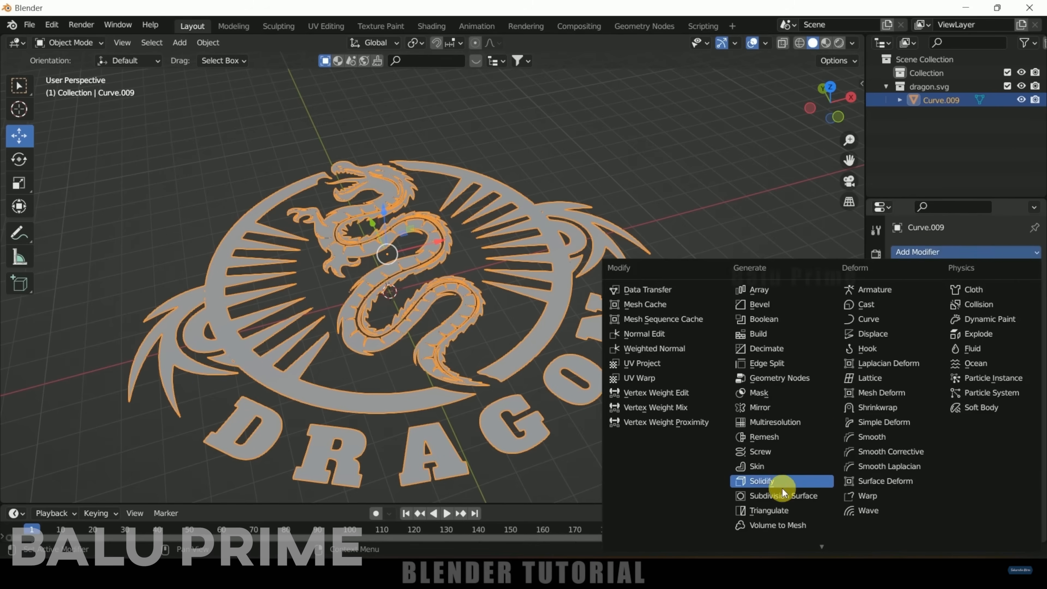
click(760, 481)
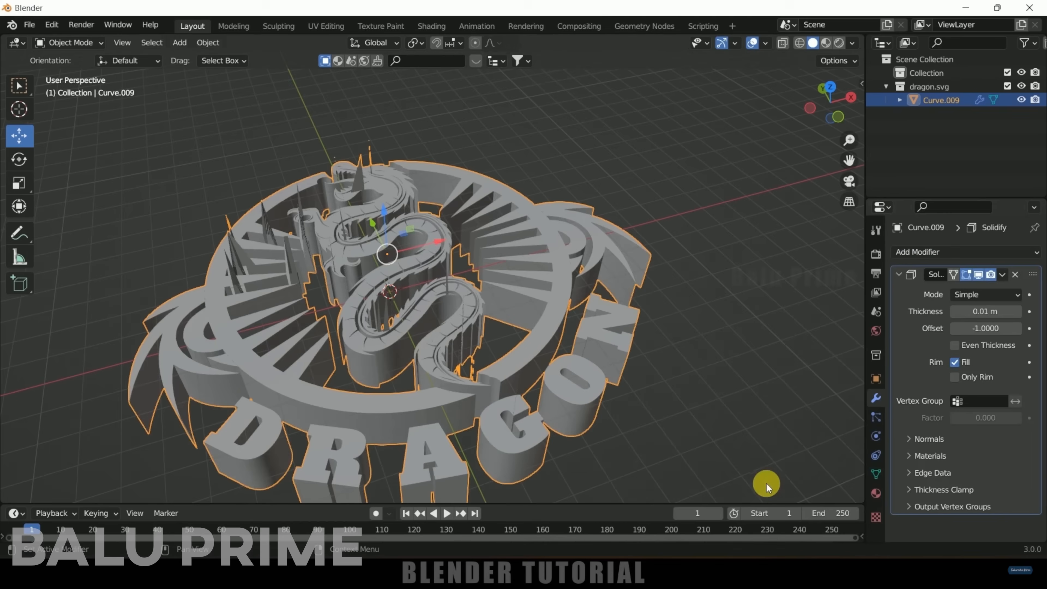